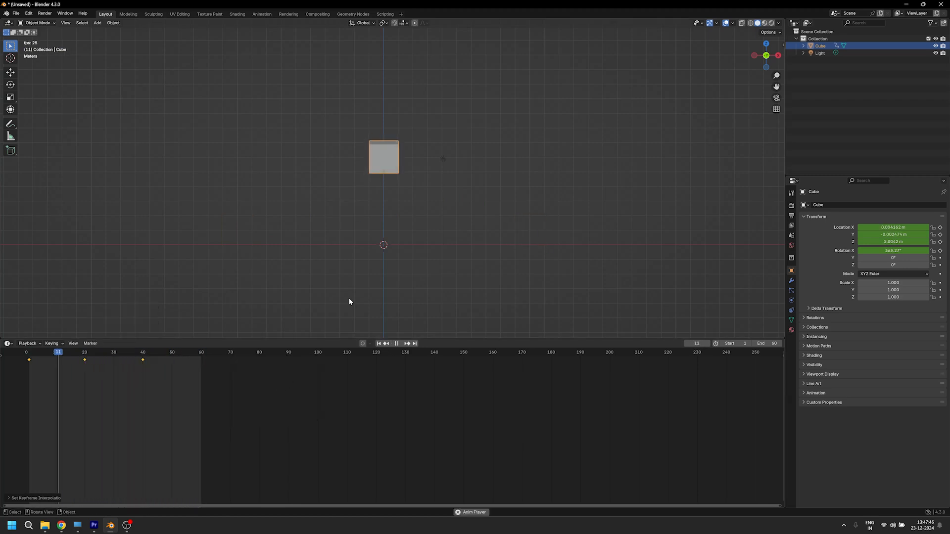
Step: Switch the cube's keyframes to Bézier interpolation and scrub to check the motion
right_click(125, 360)
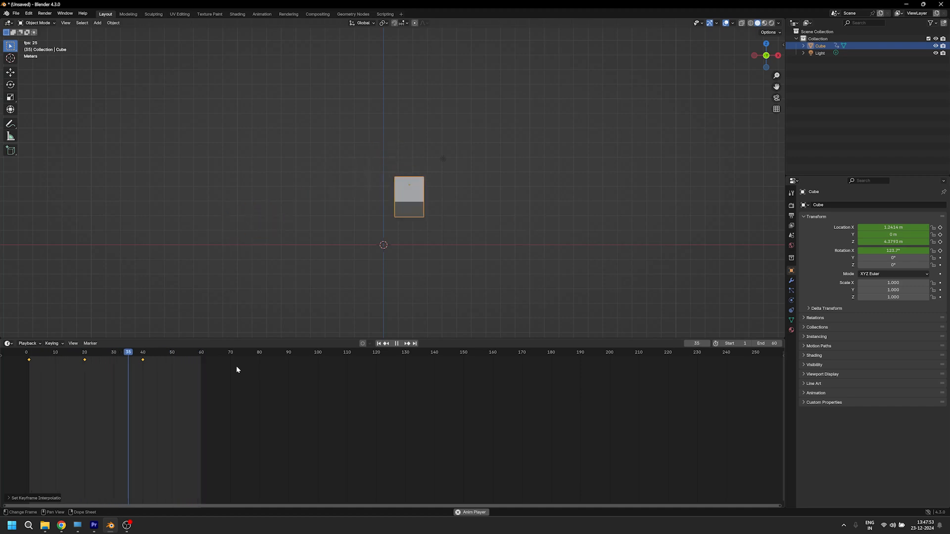
left_click(93, 352)
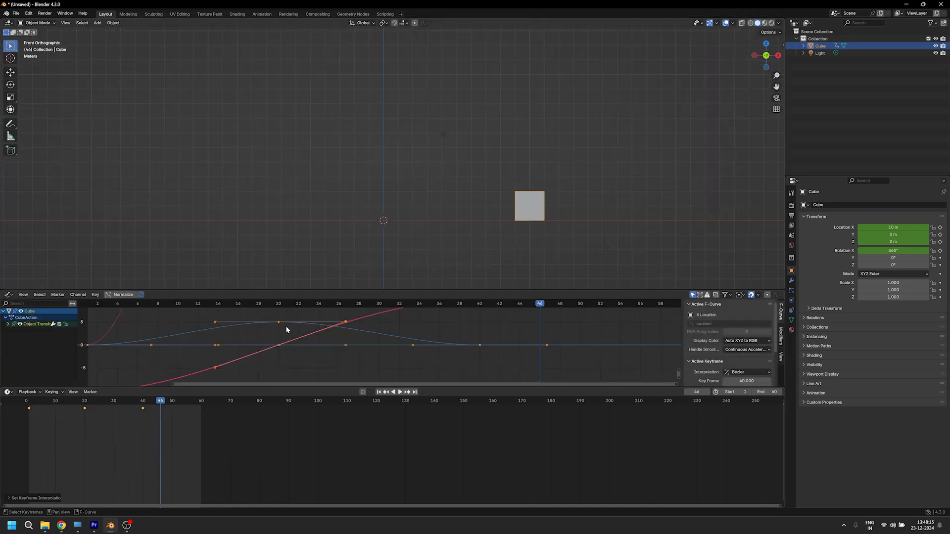
Step: Bring up the Handle Type choices for the Z Location curve's keyframe
right_click(287, 329)
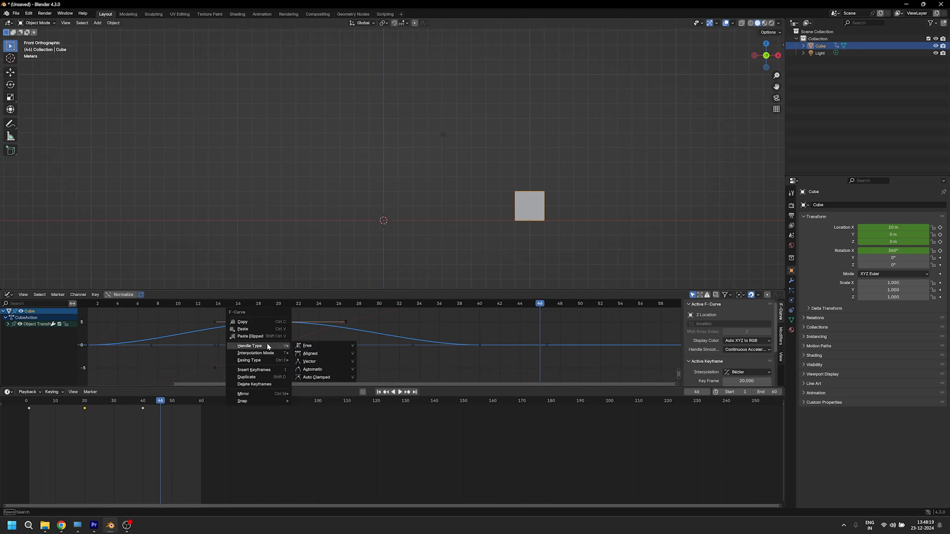
mouse_move(325, 345)
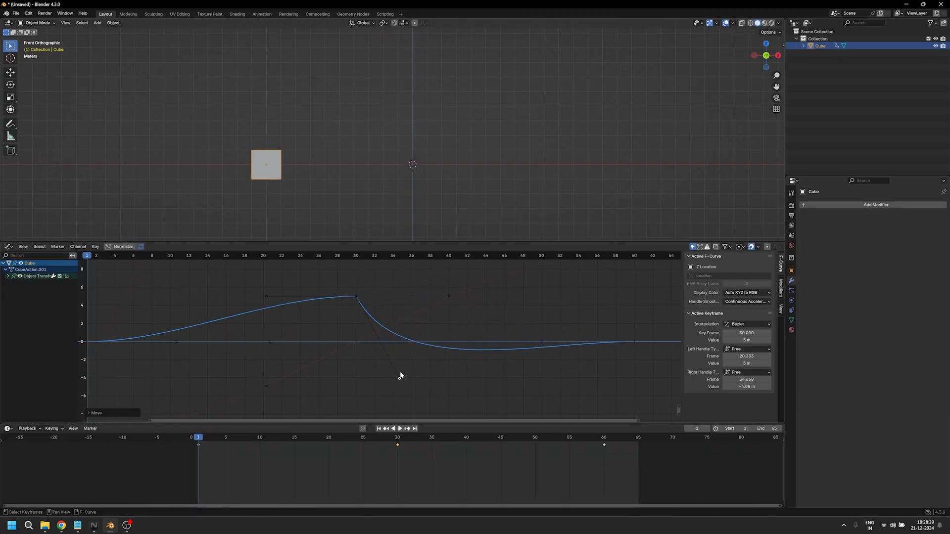
Step: Pull the frame-30 keyframe's right free handle down into a sharp drop after the peak
left_click(392, 428)
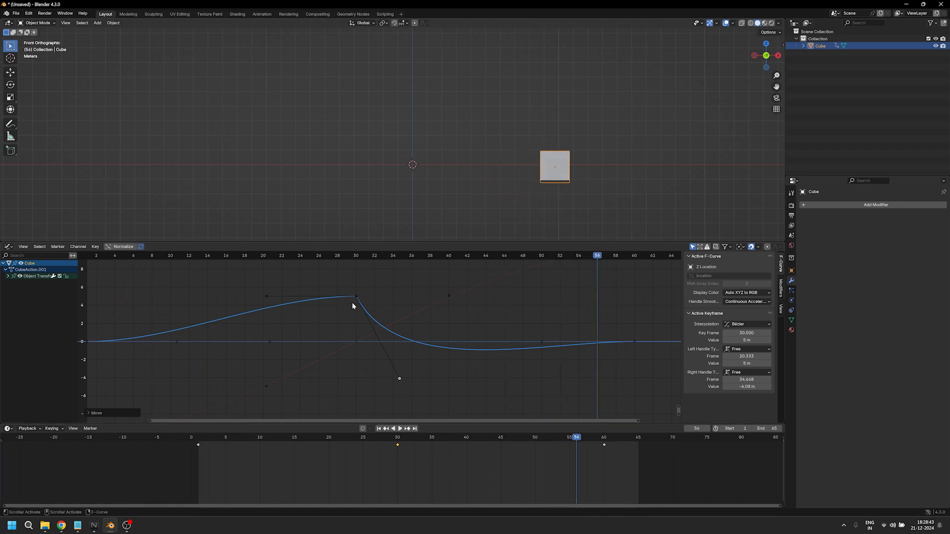
mouse_move(631, 343)
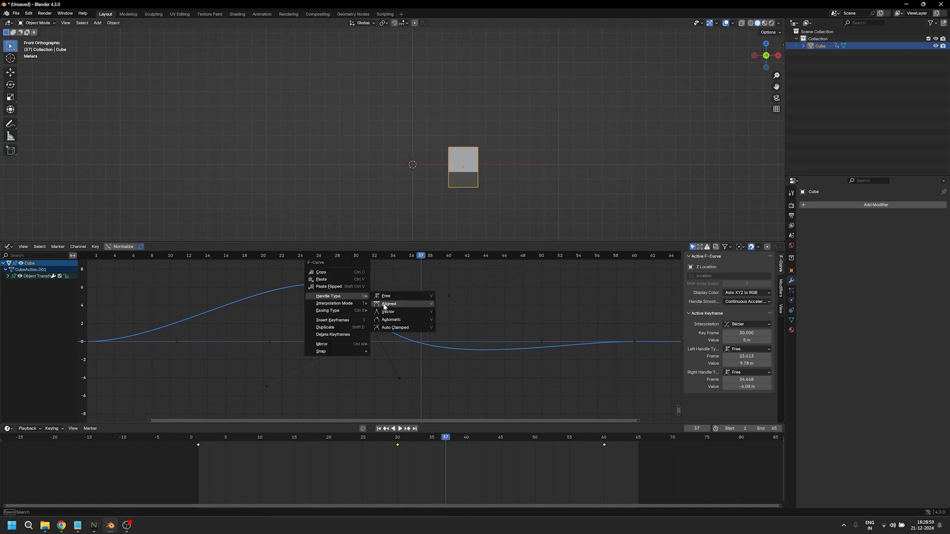
Step: Make the frame-30 keyframe's handles Aligned and tilt the pair into a rounded crest
left_click(387, 304)
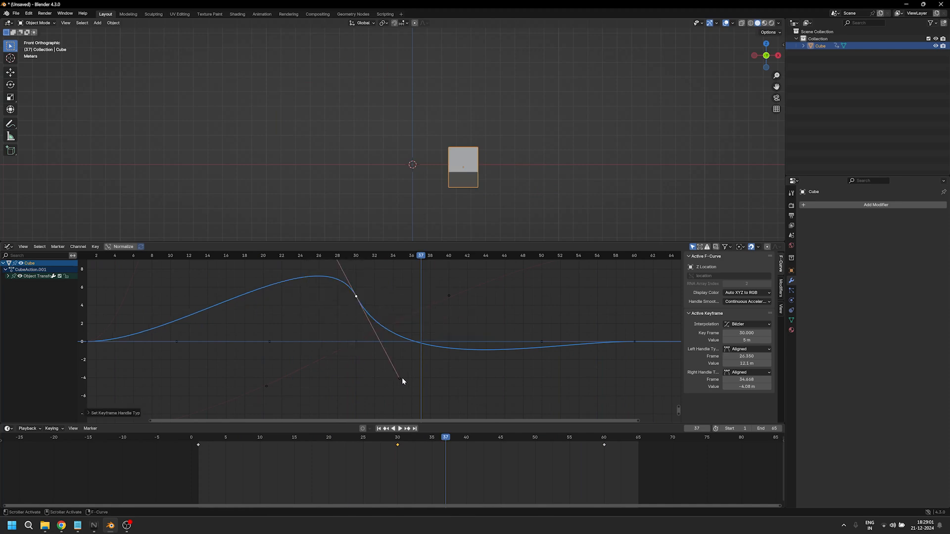
left_click_drag(402, 380, 452, 326)
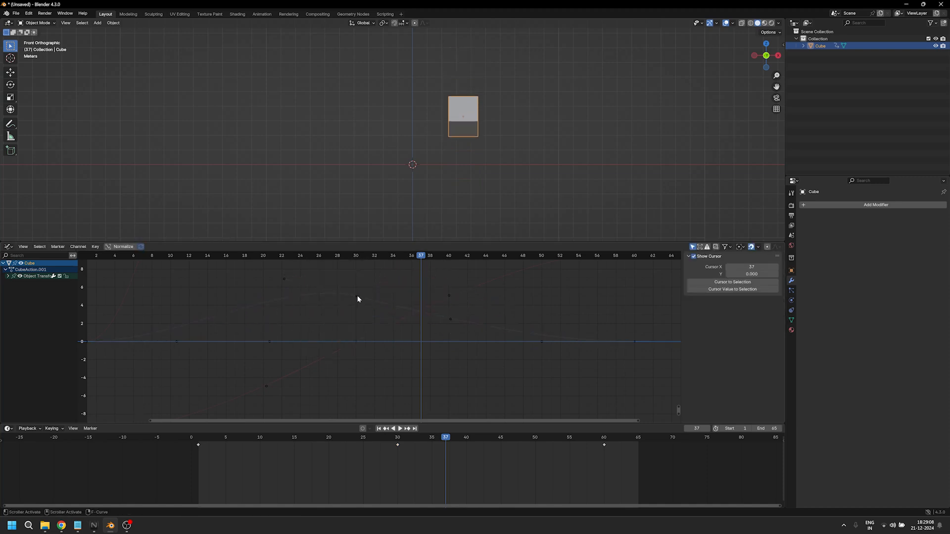
Step: Set the peak keyframe's handles to Vector and pull them down into a spiky cusp
right_click(357, 299)
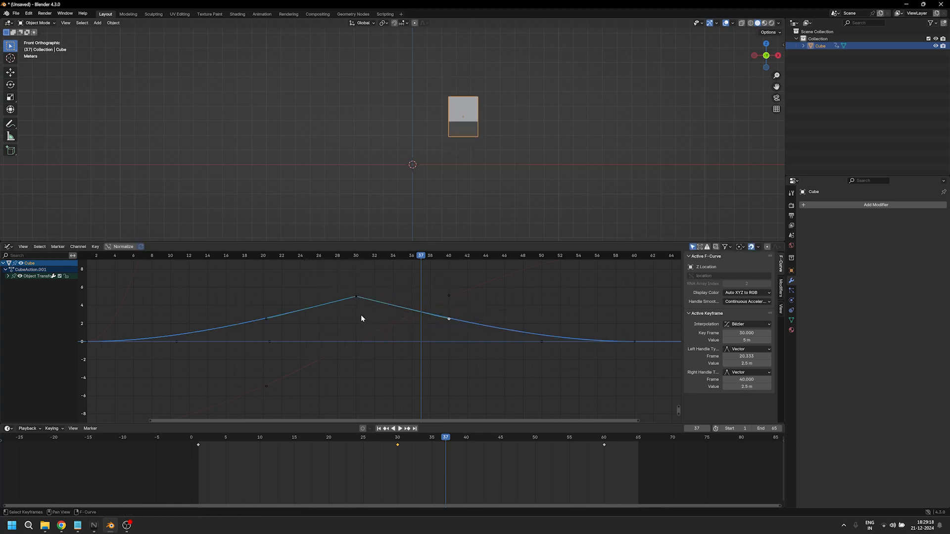
left_click(392, 428)
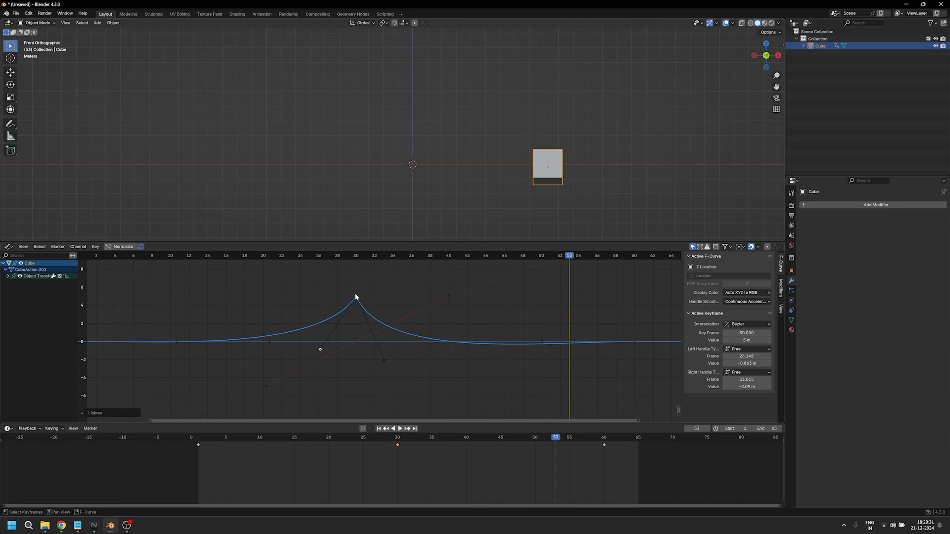
Step: Reopen the handle type choices for the spiked frame-30 keyframe
right_click(356, 297)
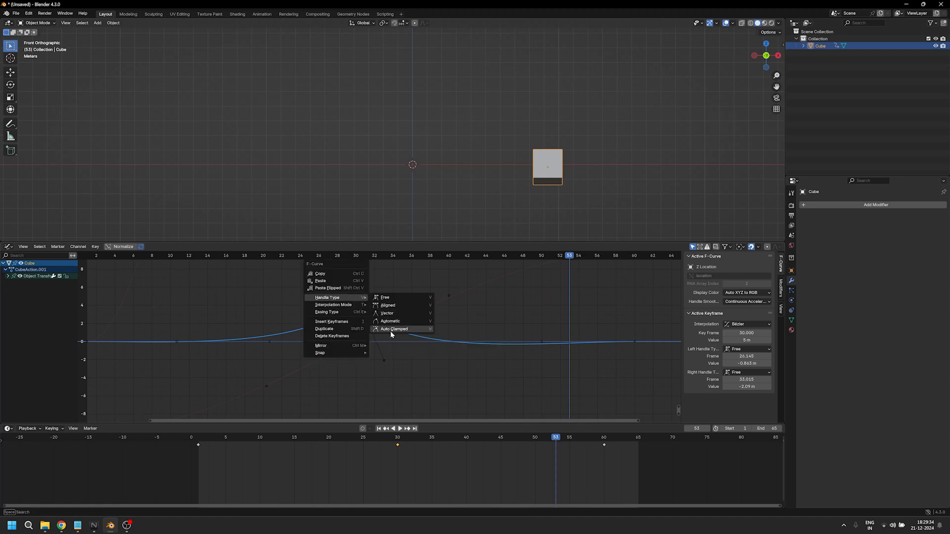
mouse_move(394, 328)
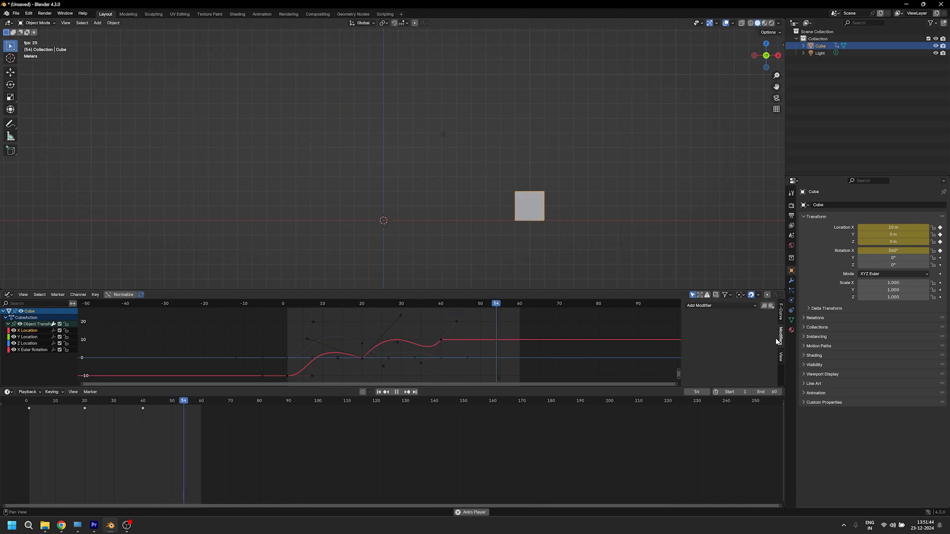
Step: Add a Cycles modifier to the X Location curve so it repeats beyond its keyframes
left_click(718, 304)
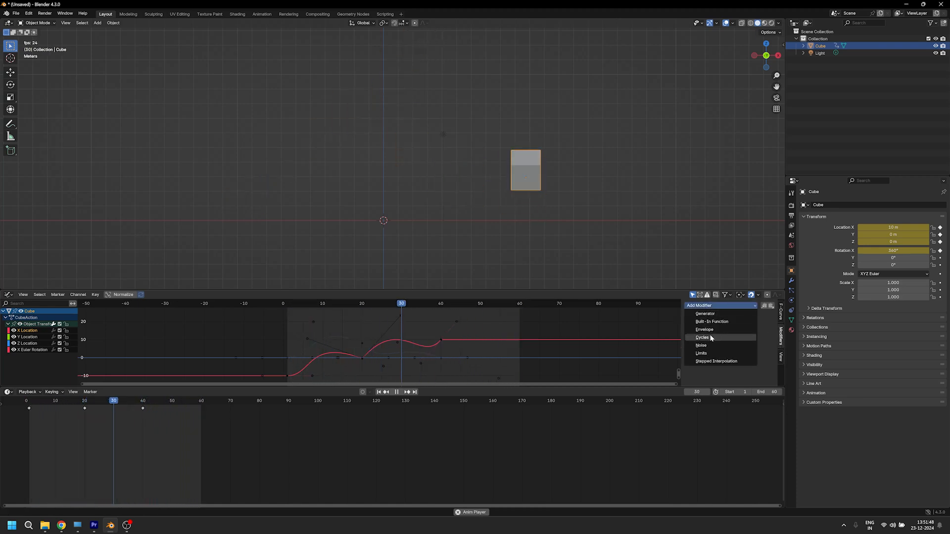
left_click(703, 337)
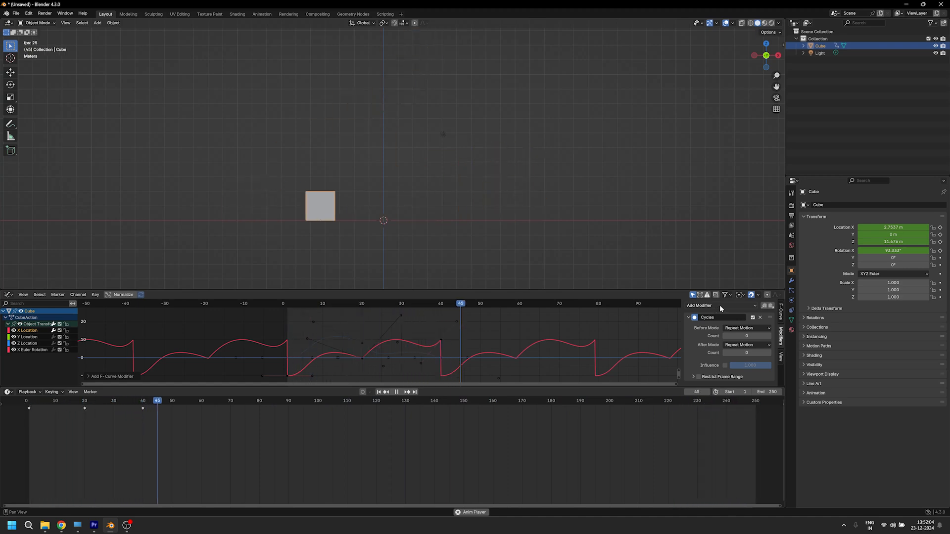
Step: Apply the Cycles modifier to the cube's other animation curves, including rotation
left_click(718, 304)
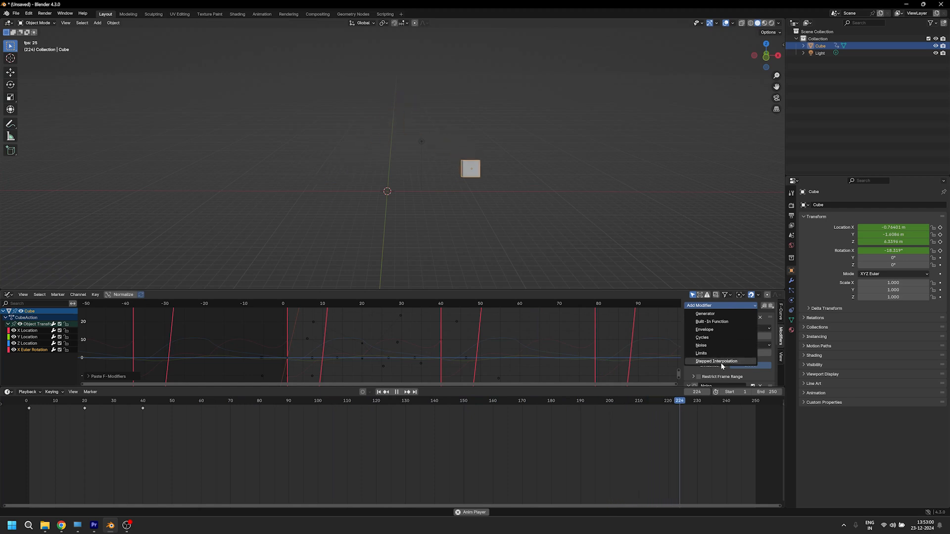
left_click(702, 338)
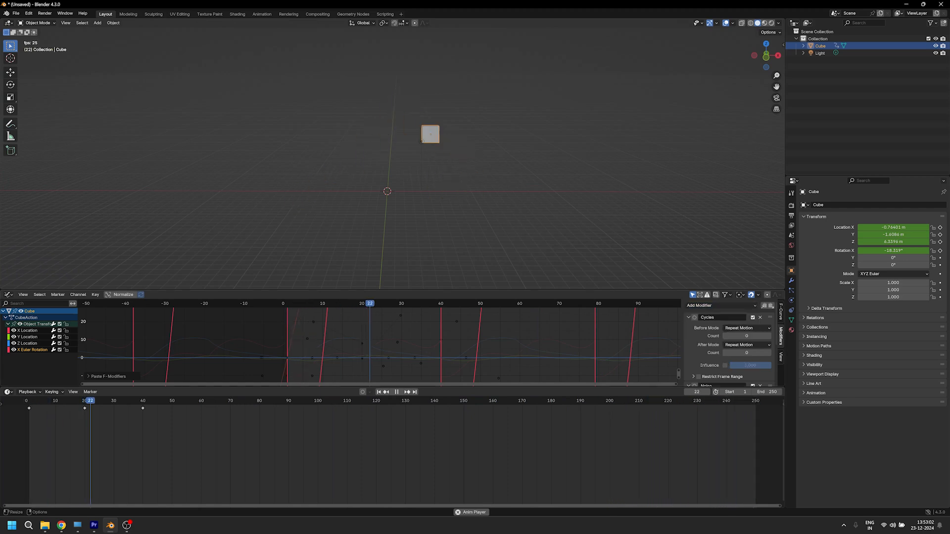